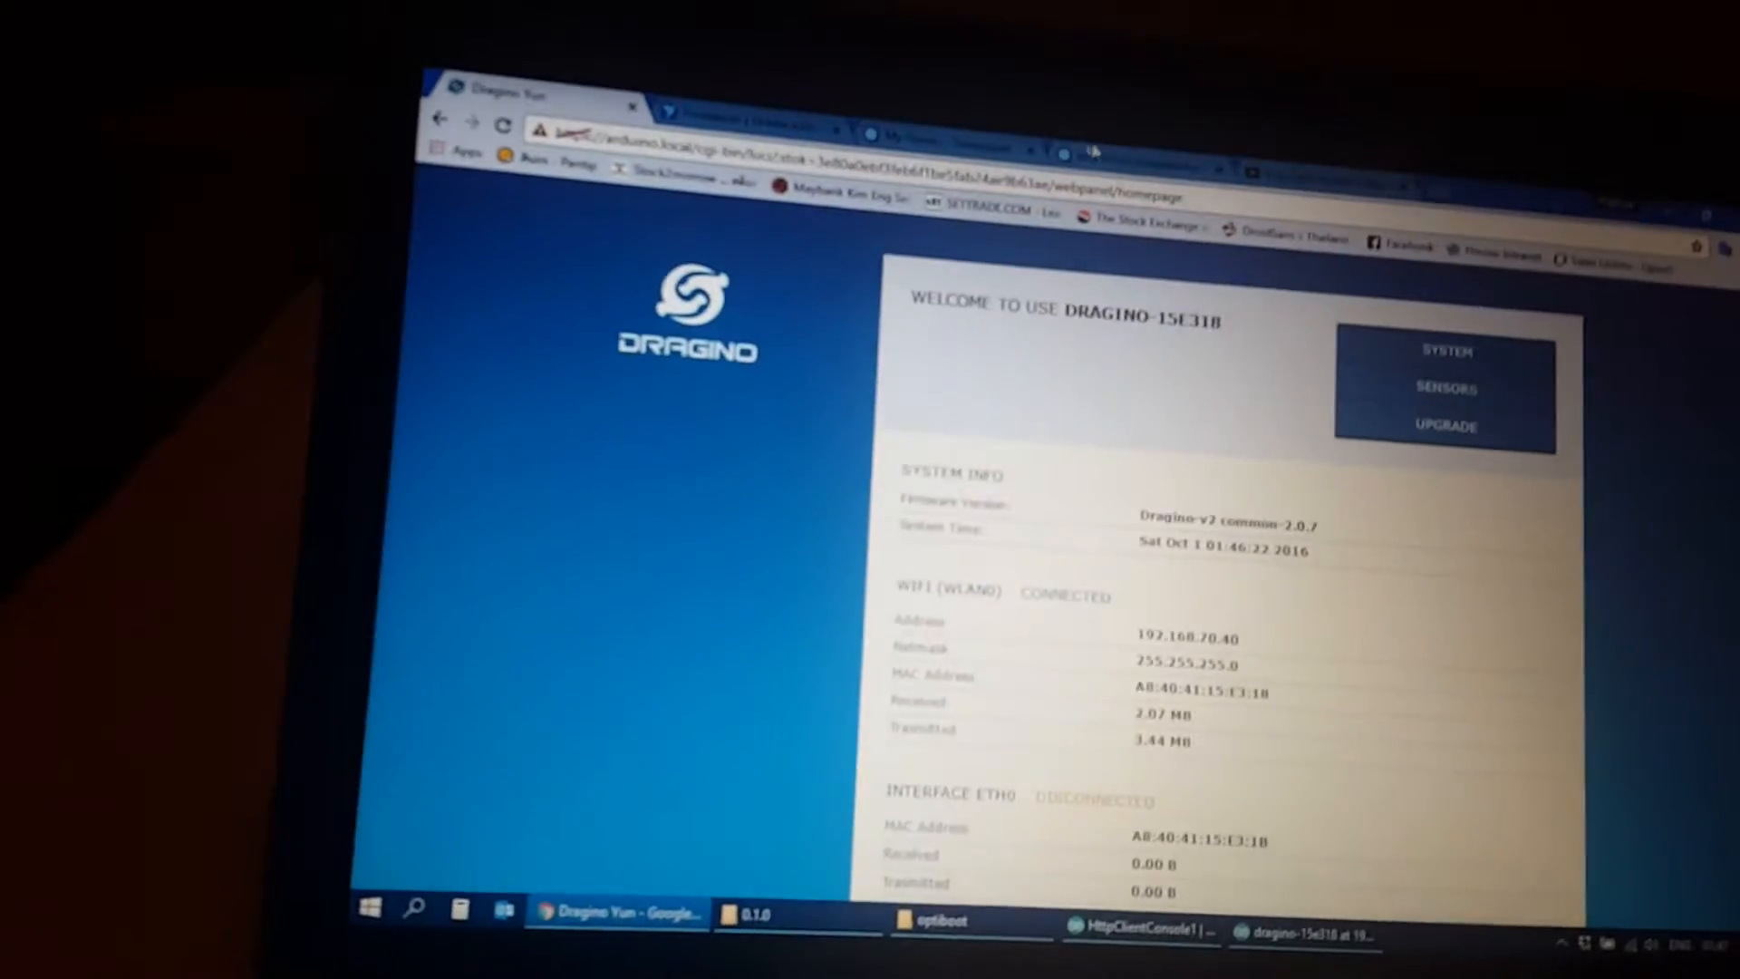
Switch from the Dragino Yun panel to the 'My Home - ThingSpeak' channel showing its temperature charts
{"action": "left_click", "coordinate": [936, 160]}
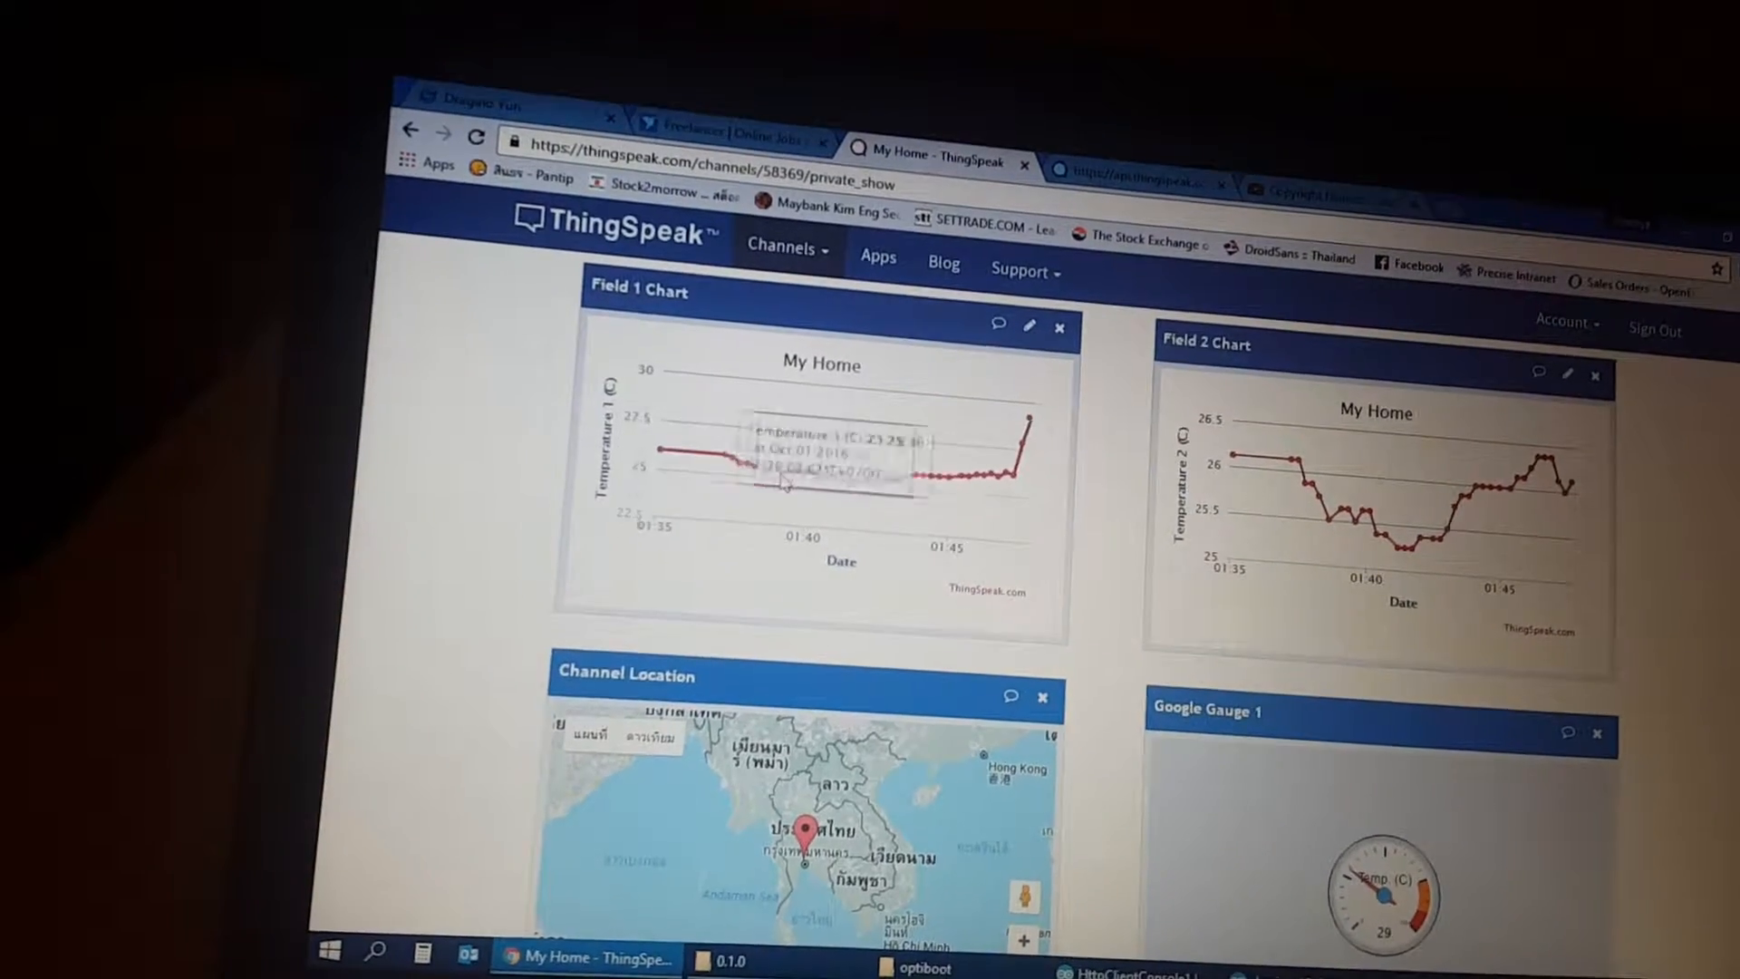